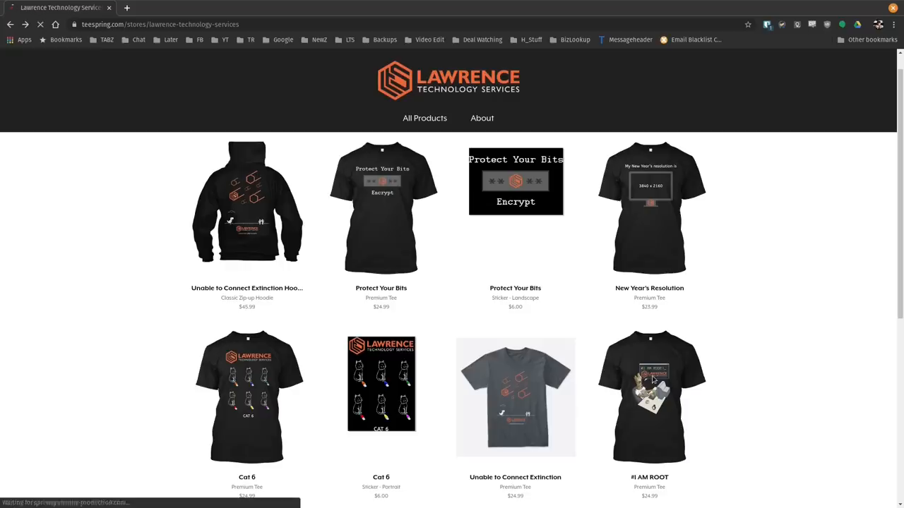
Step: Leave the Teespring merch store for the Lawrence Systems forum category listing
click(649, 397)
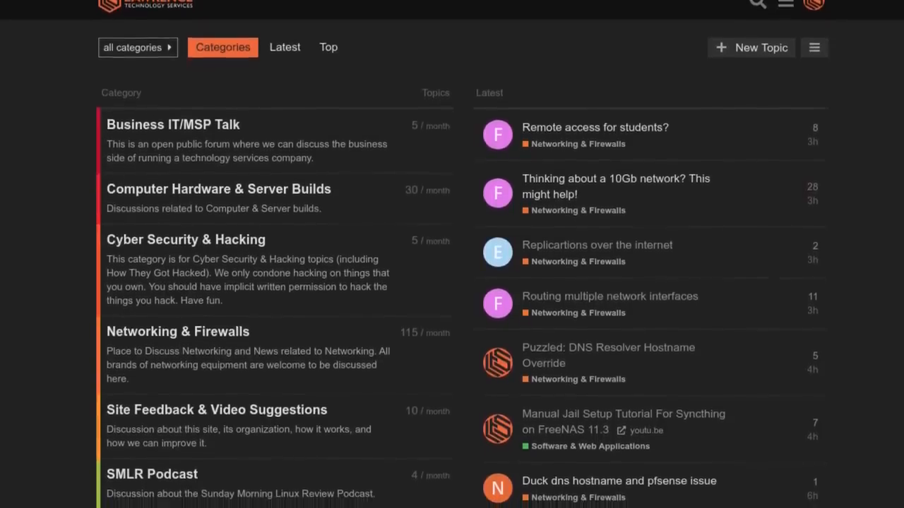
Step: Scroll up within the 'Don't Upgrade to UniFi Controller 6.0.20!' forum topic
scroll(up, 3)
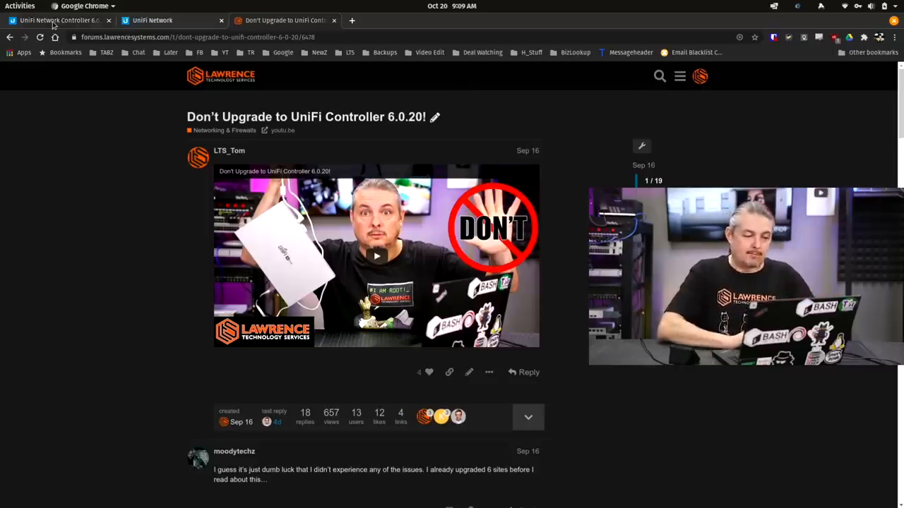
Step: Switch to the UniFi Network Controller 6.0.28 release notes tab
click(60, 20)
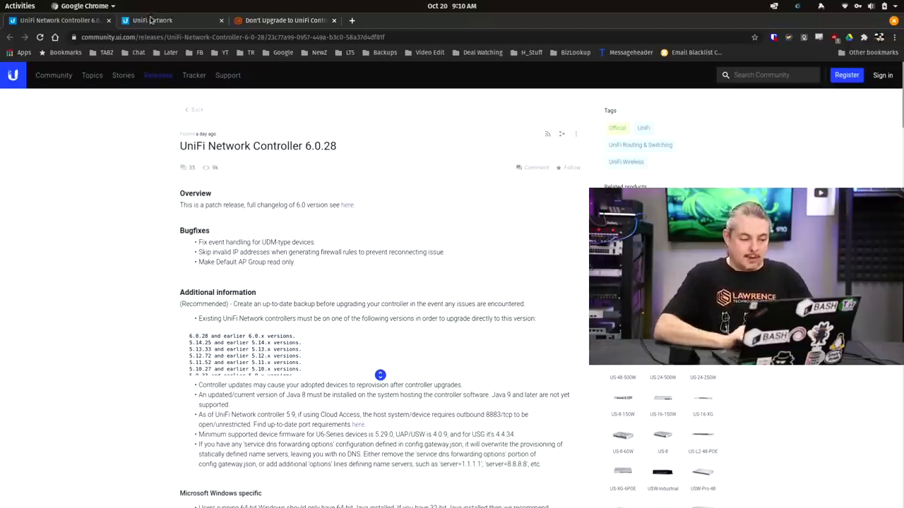
click(153, 19)
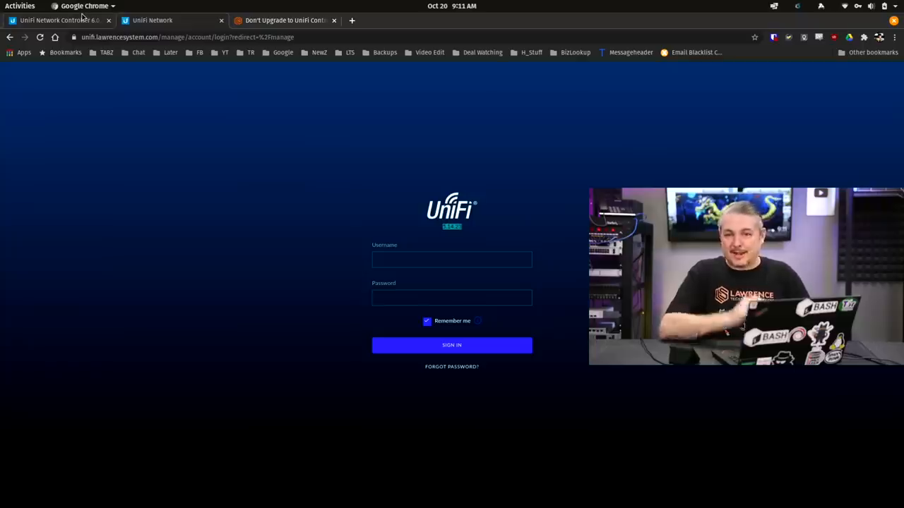
mouse_move(57, 20)
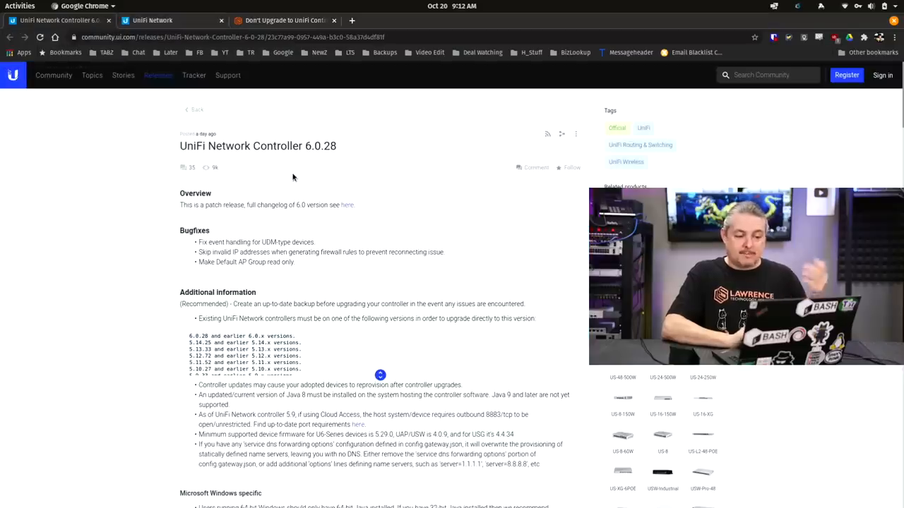
mouse_move(325, 178)
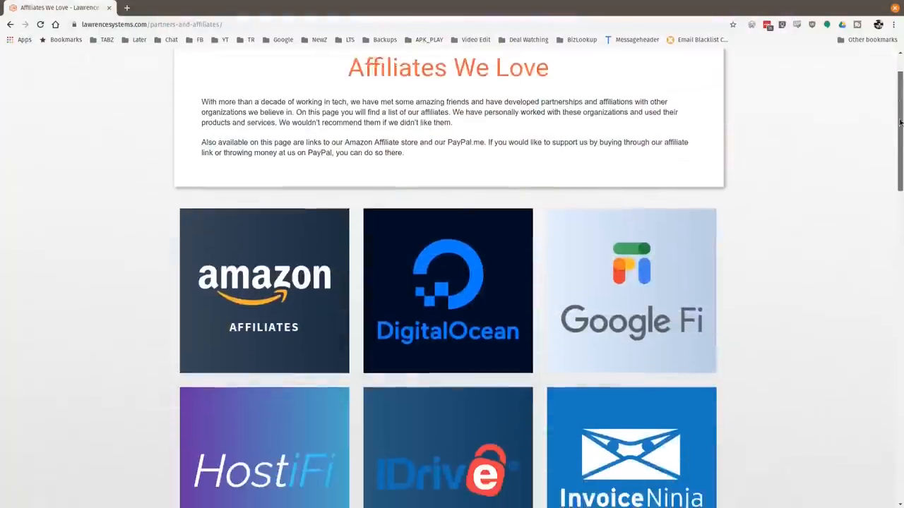
Step: Scroll down the 'Affiliates We Love' page to the Linode, Netgate, PayPal and TubeBuddy tiles
scroll(down, 3)
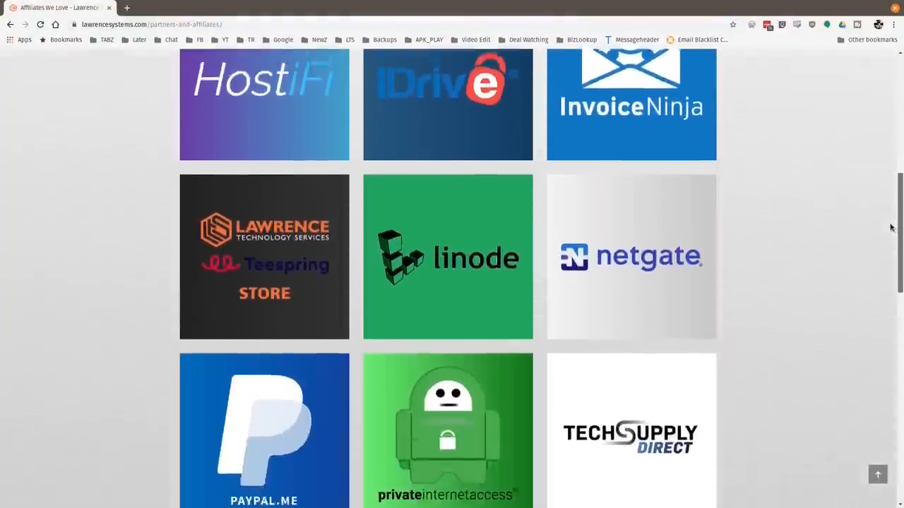
scroll(down, 3)
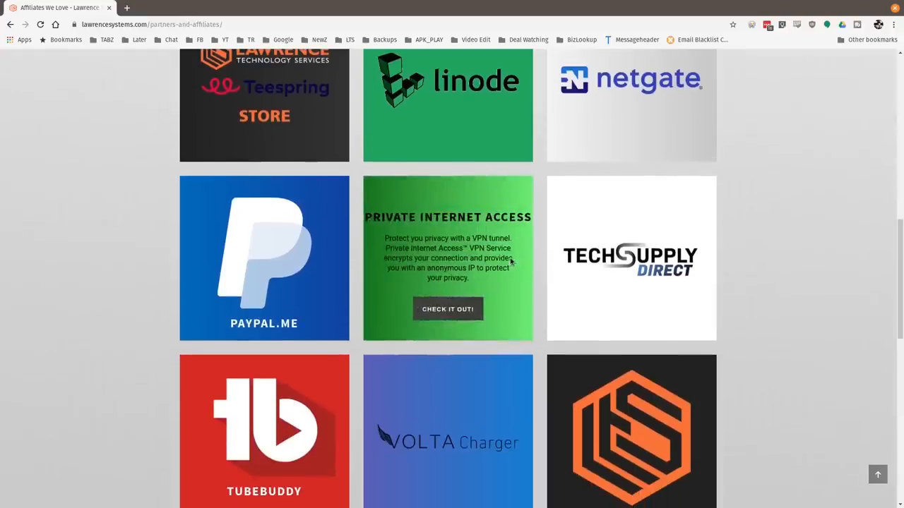